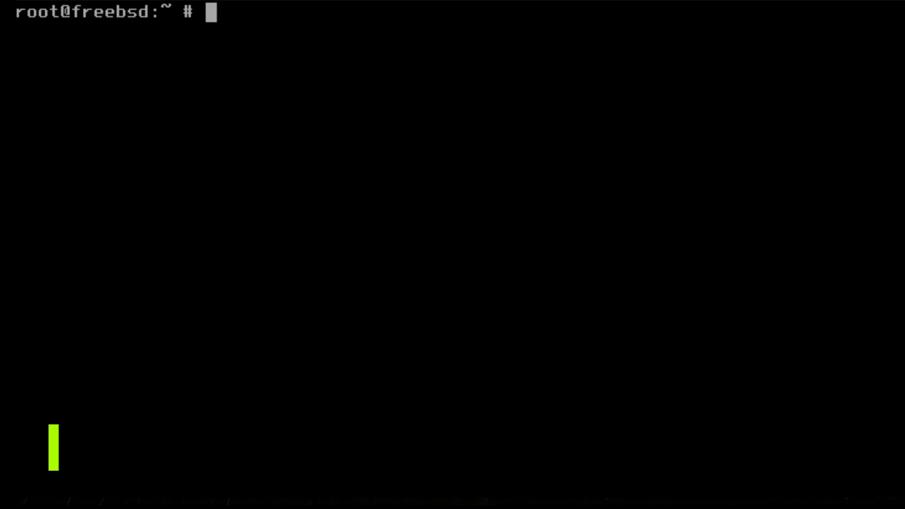
# Run 'pkg install xorg', bootstrapping pkg and confirming the 184-package install
pyautogui.write('pkg install xorg')
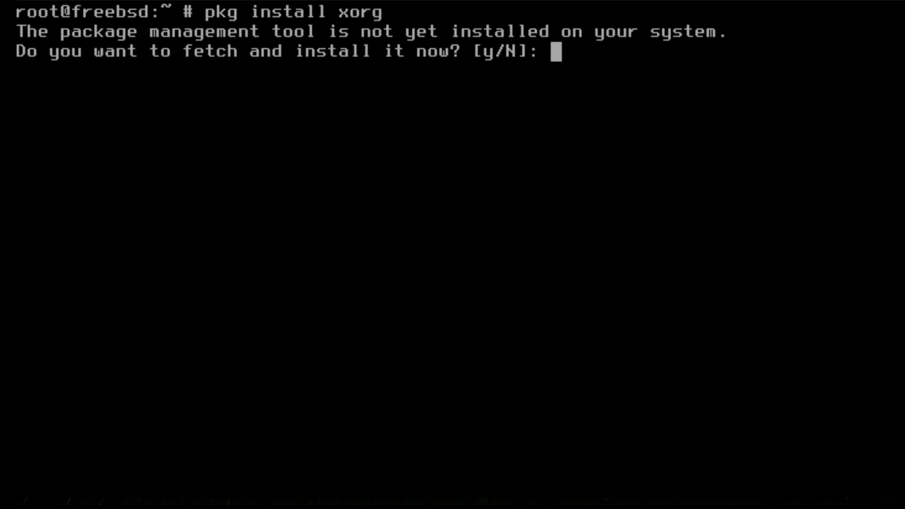
pyautogui.write('y')
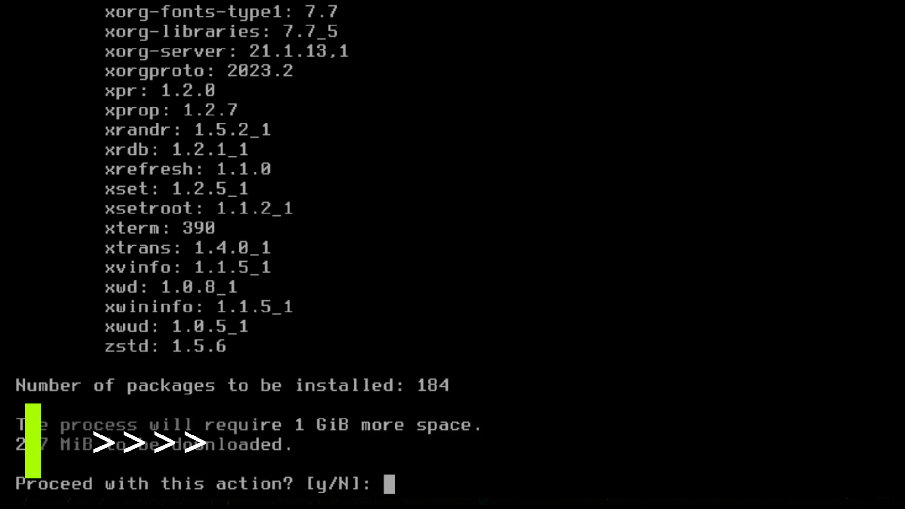
pyautogui.write('y')
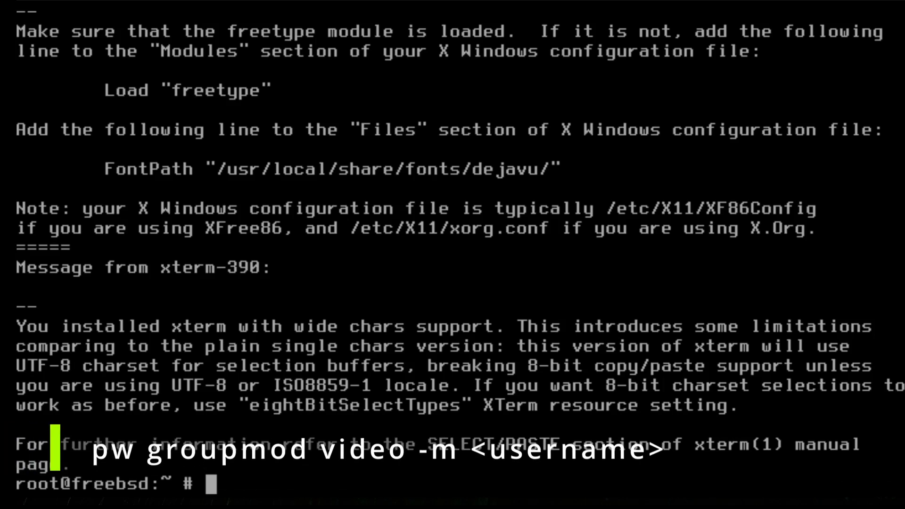
# Add user tommy to the video group with 'pw groupmod video -m tommy'
pyautogui.write('pw g')
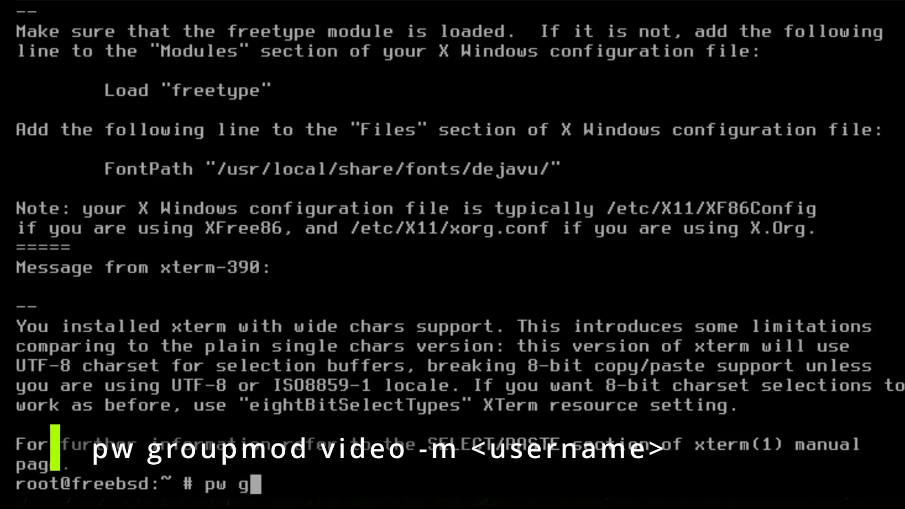
pyautogui.write('roupmod vid')
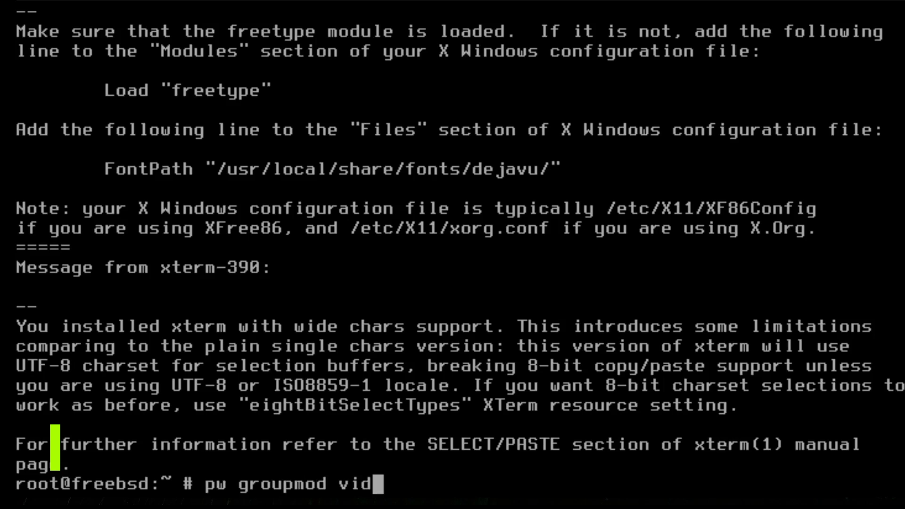
pyautogui.write('eo -m tommy')
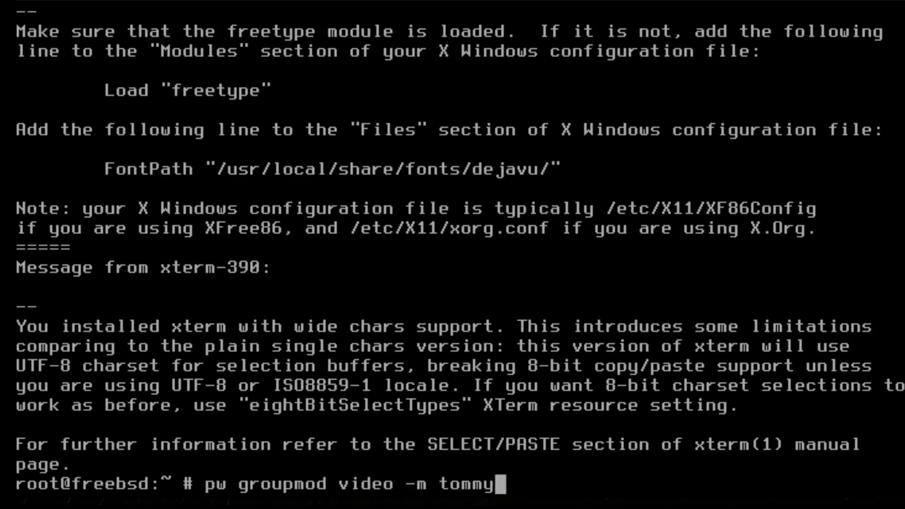
pyautogui.press('Return')
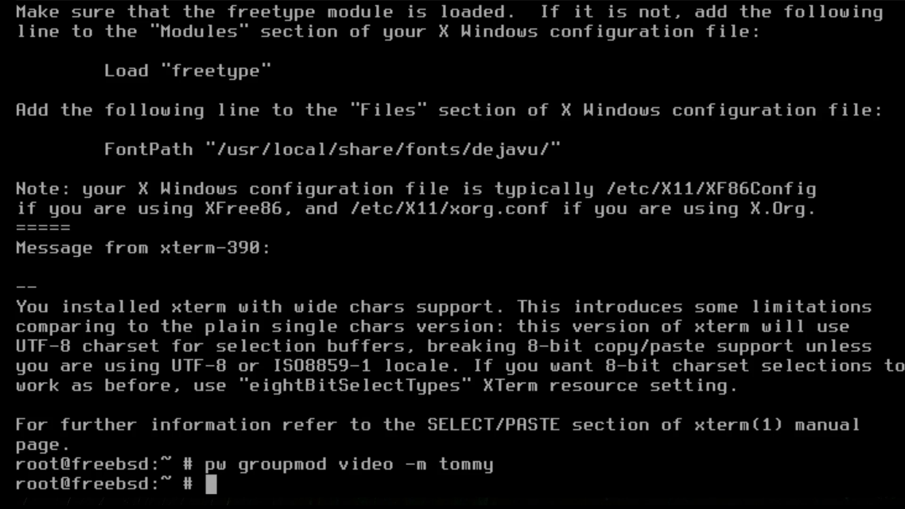
pyautogui.write('pco')
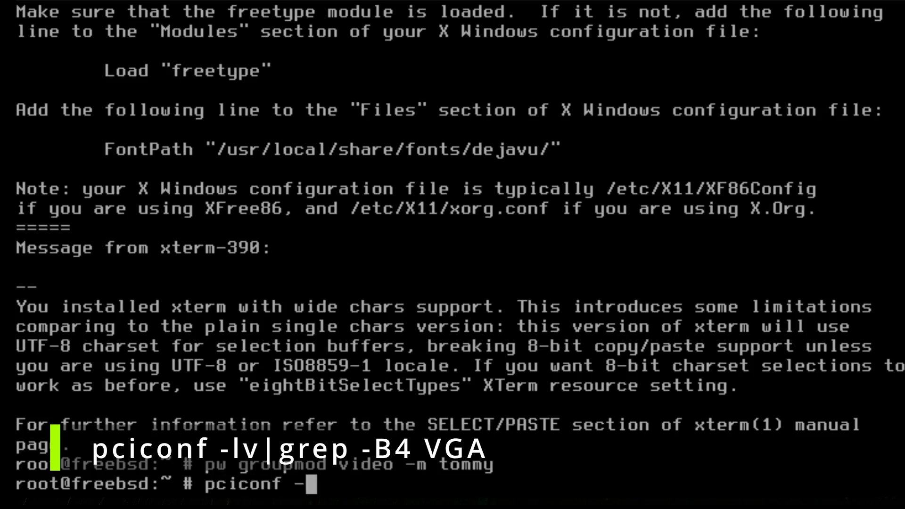
# Run 'pciconf -lv|grep -B4 VGA' to identify the Red Hat QXL display adapter
pyautogui.write('lv|grep')
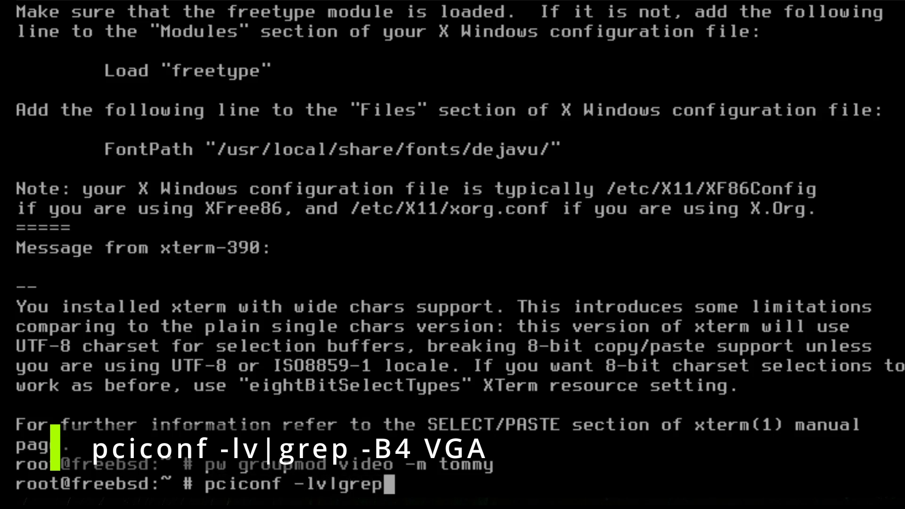
pyautogui.write('-B4')
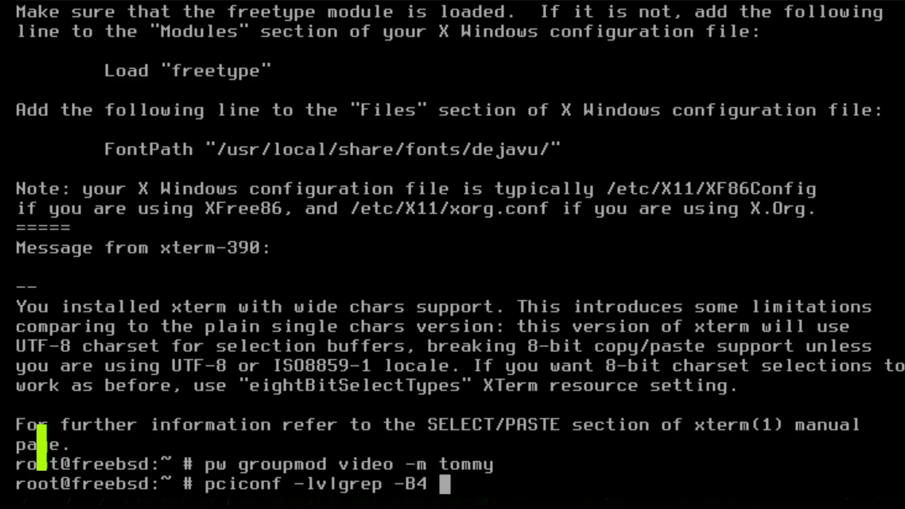
pyautogui.press('Return')
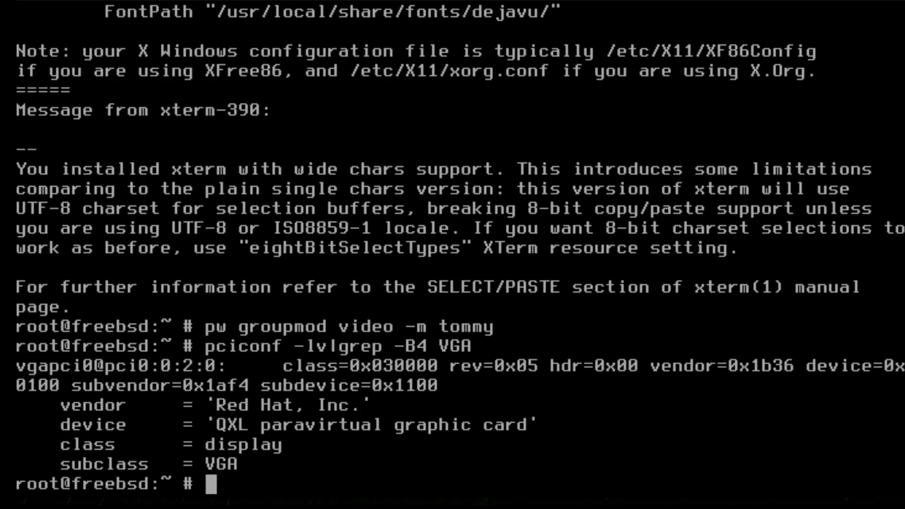
pyautogui.moveTo(294, 402)
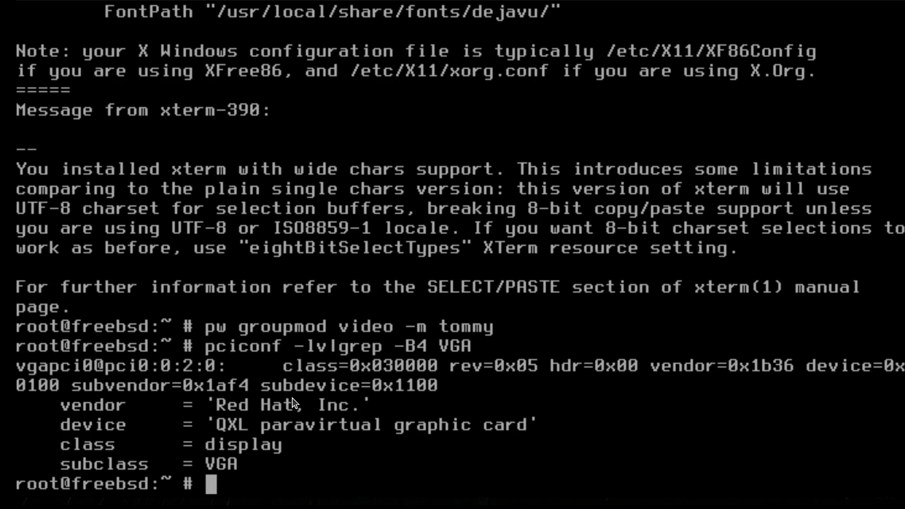
# Run 'sysctl machdep.bootmethod', which reports a BIOS boot
pyautogui.write('sysctl machdep.boot')
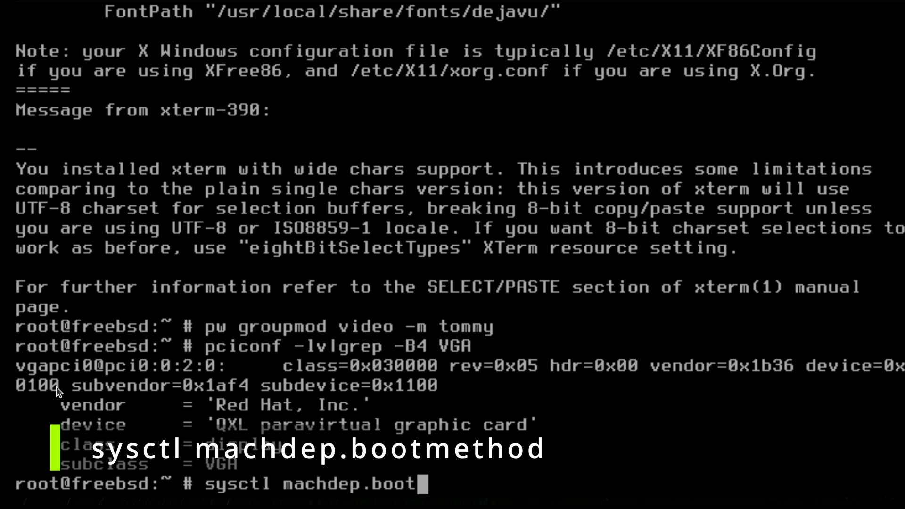
pyautogui.press('Return')
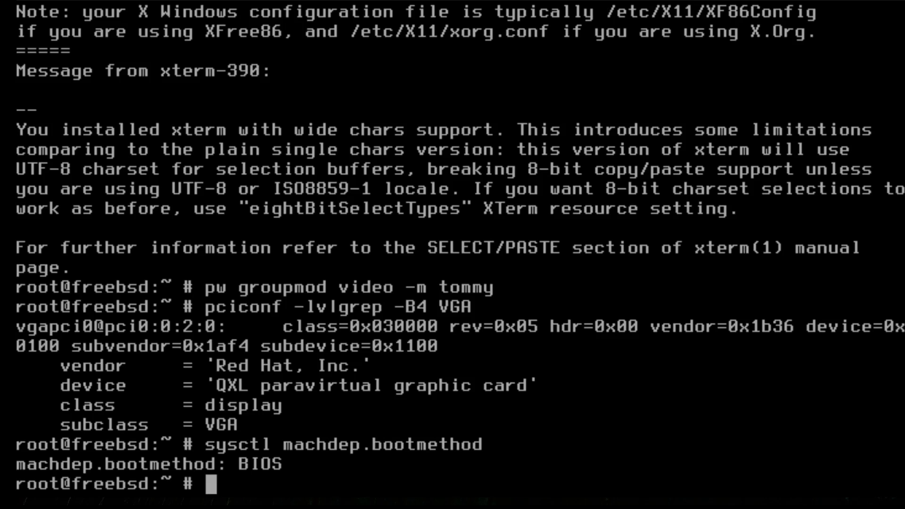
# Install the xf86-video-vesa driver package with pkg
pyautogui.write('pkg')
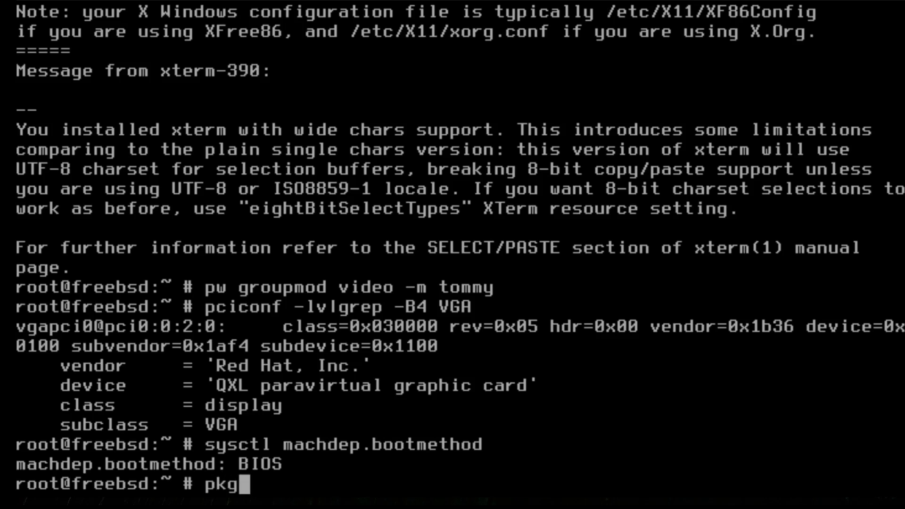
pyautogui.write('install xf')
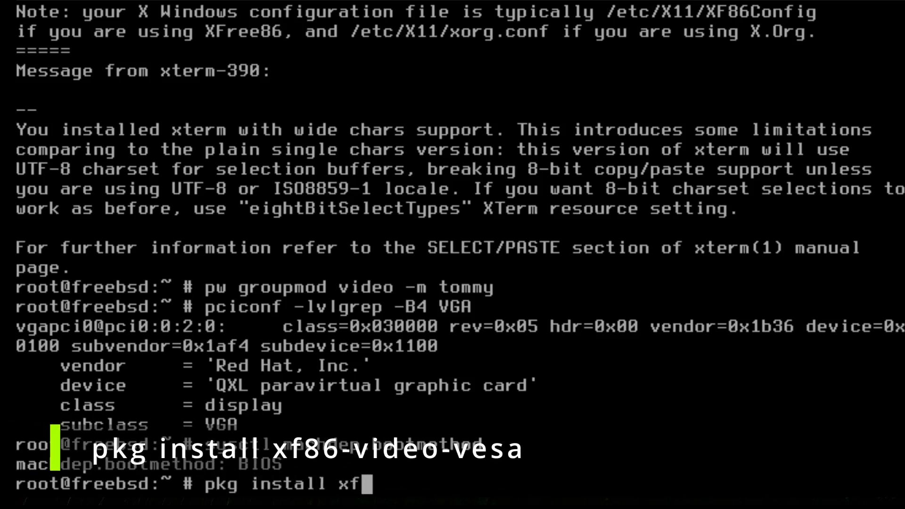
pyautogui.write('86-video')
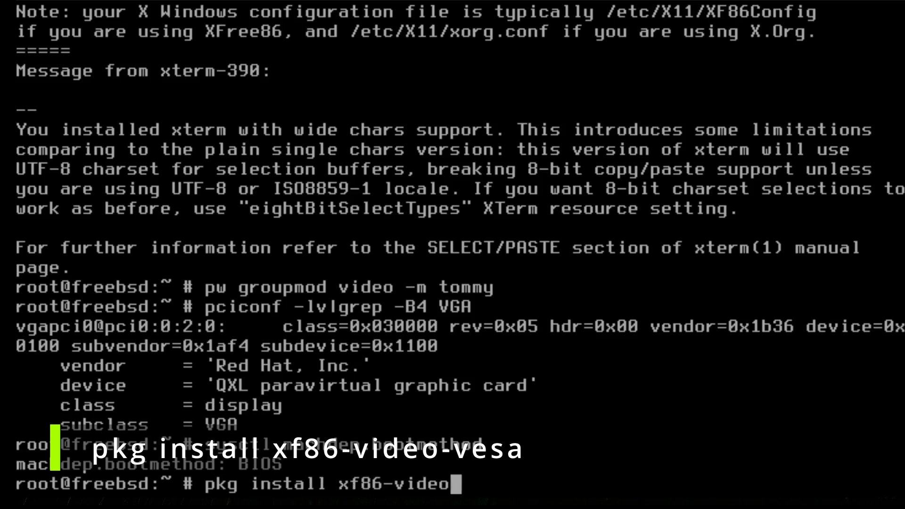
pyautogui.press('Return')
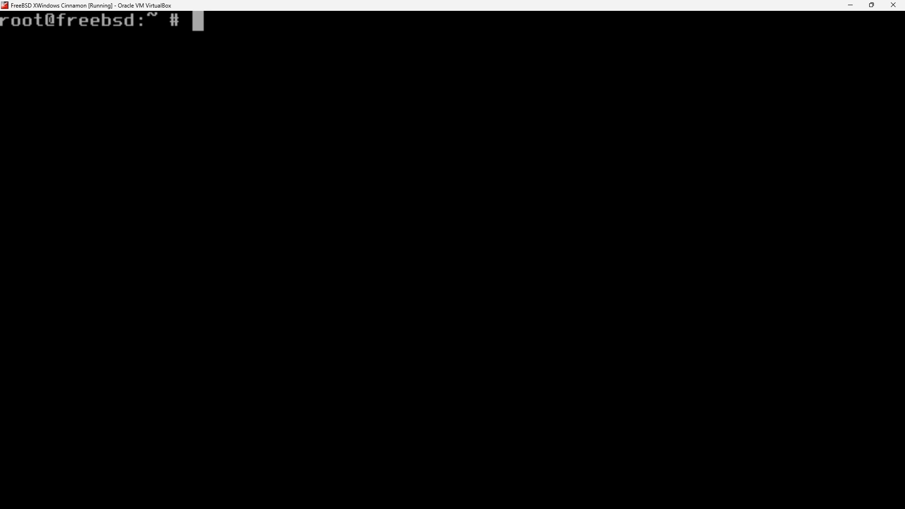
# Run 'pkg install cinnamon' and confirm the 251-package installation
pyautogui.write('pkg install cinnamon')
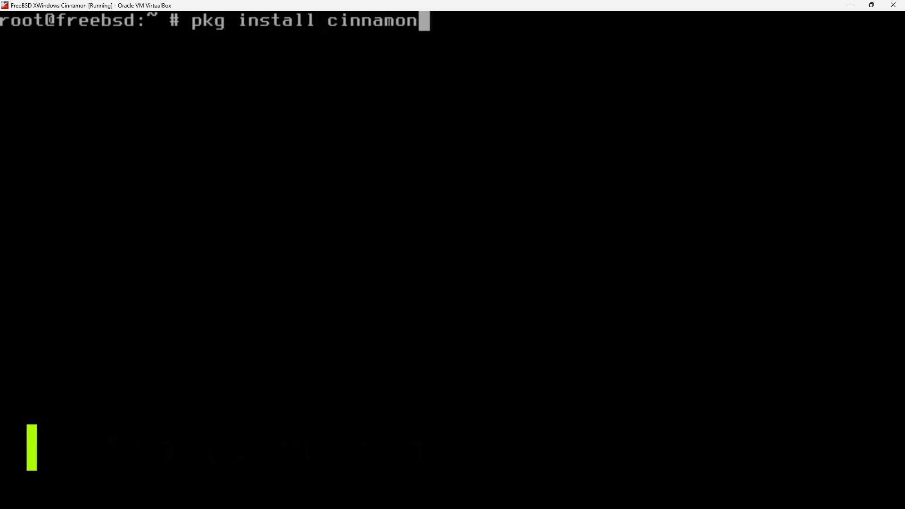
pyautogui.press('Return')
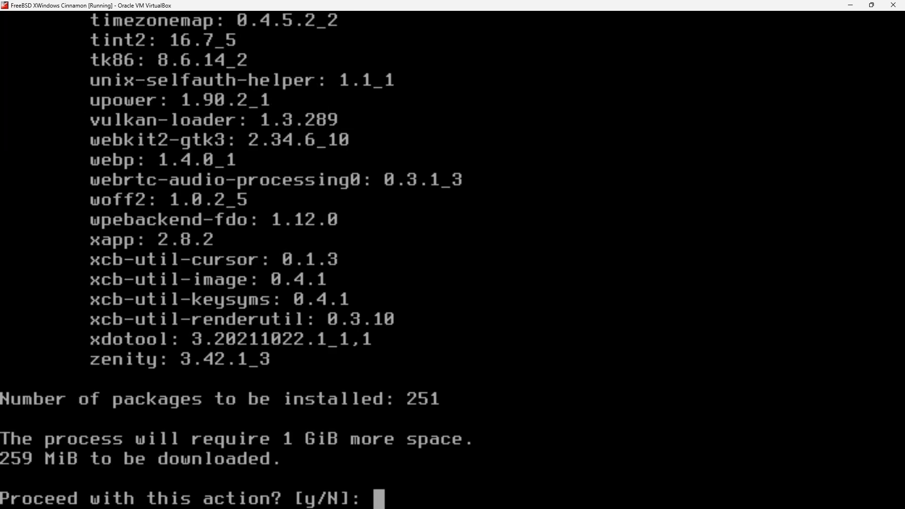
pyautogui.write('y')
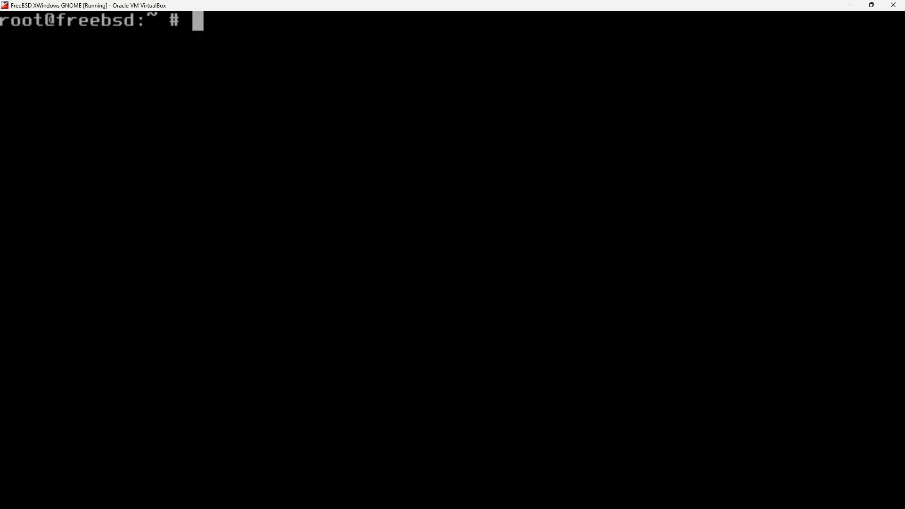
# Add the line 'proc /proc procfs rw 0 0' to /etc/fstab in vi and save it
pyautogui.write('v')
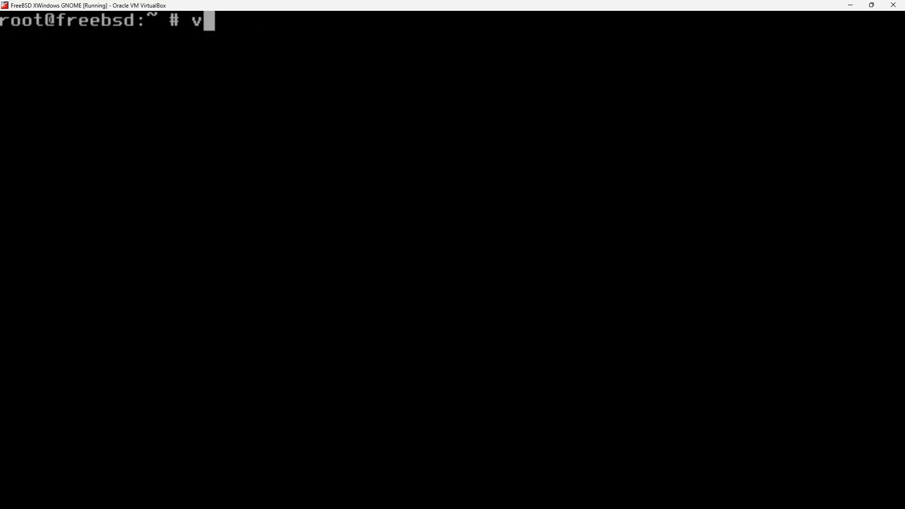
pyautogui.write('i /etc/fst')
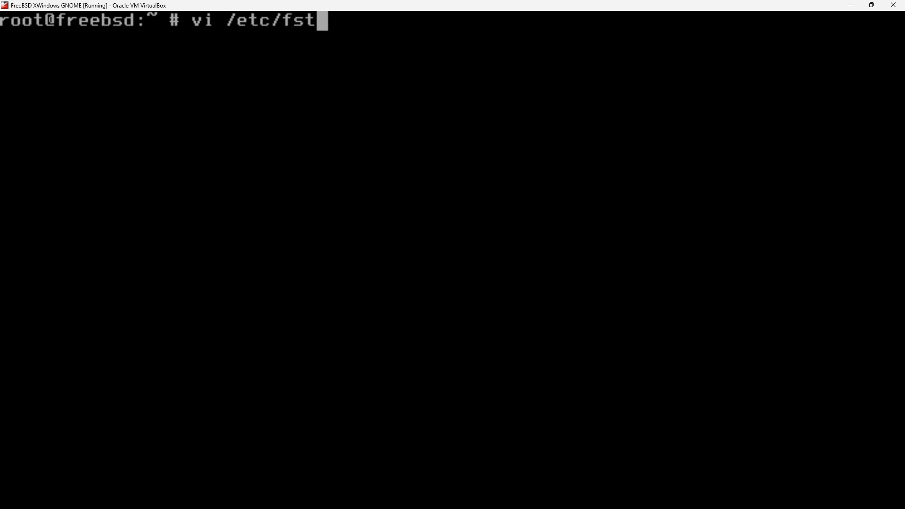
pyautogui.press('Return')
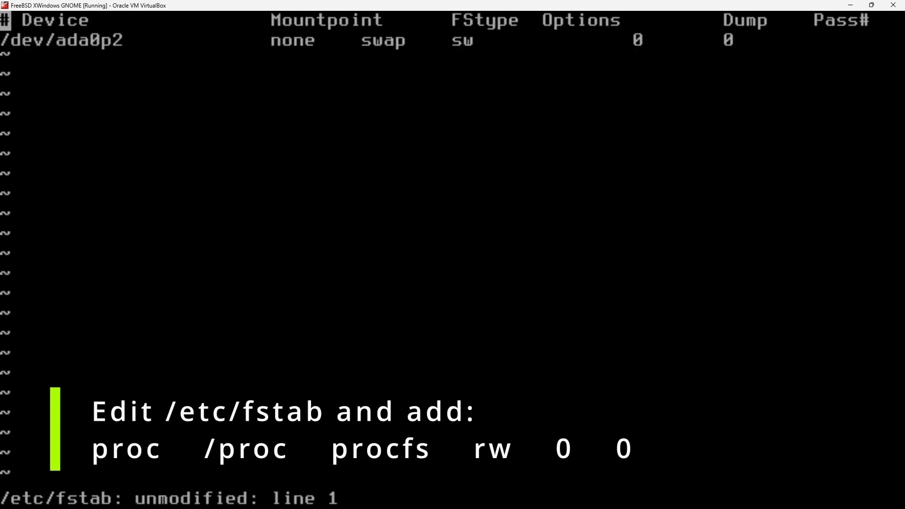
pyautogui.press('End')
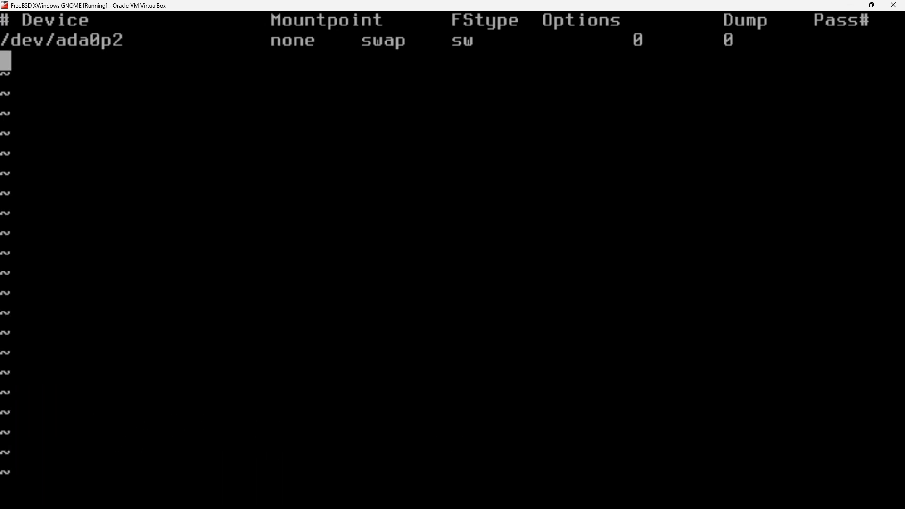
pyautogui.write('proc\t\t/proc\t\tprocfs\trw\t0')
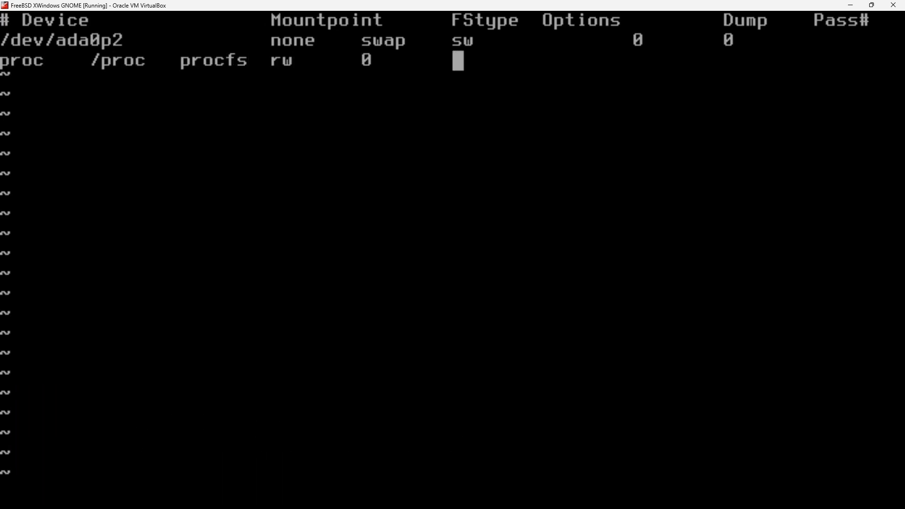
pyautogui.press('Return')
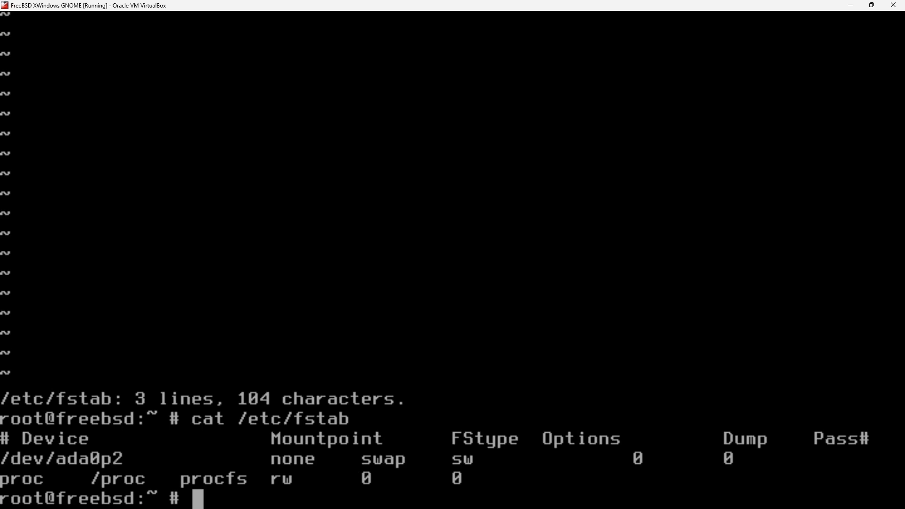
pyautogui.write('sysrc')
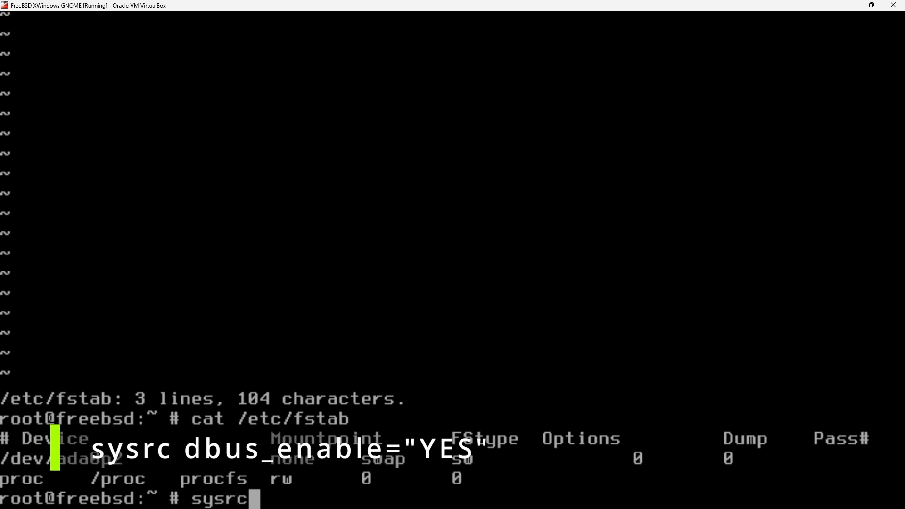
# Enable D-Bus at boot with sysrc dbus_enable="YES"
pyautogui.write('dbus')
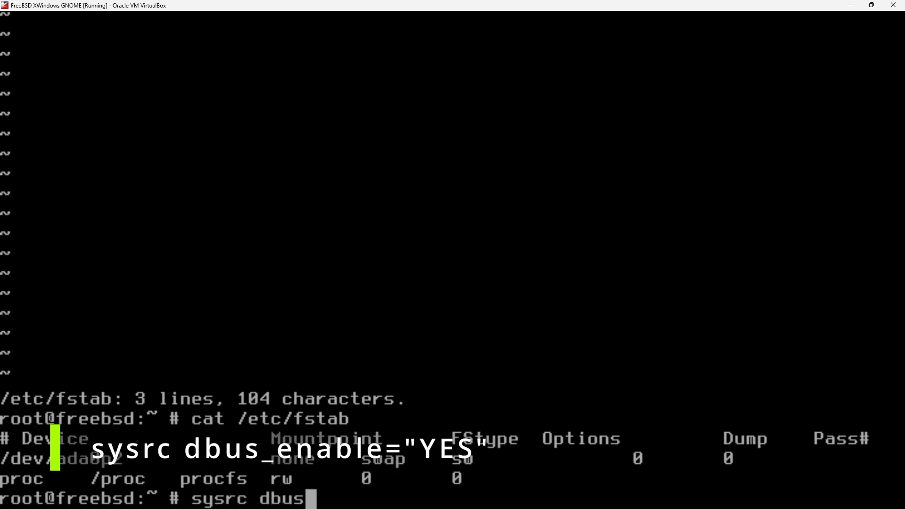
pyautogui.write('_enable')
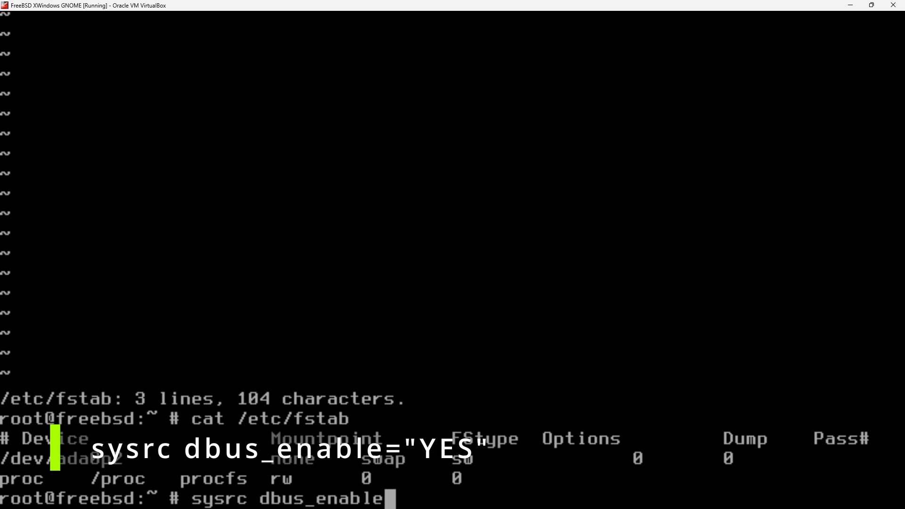
pyautogui.write('="YES')
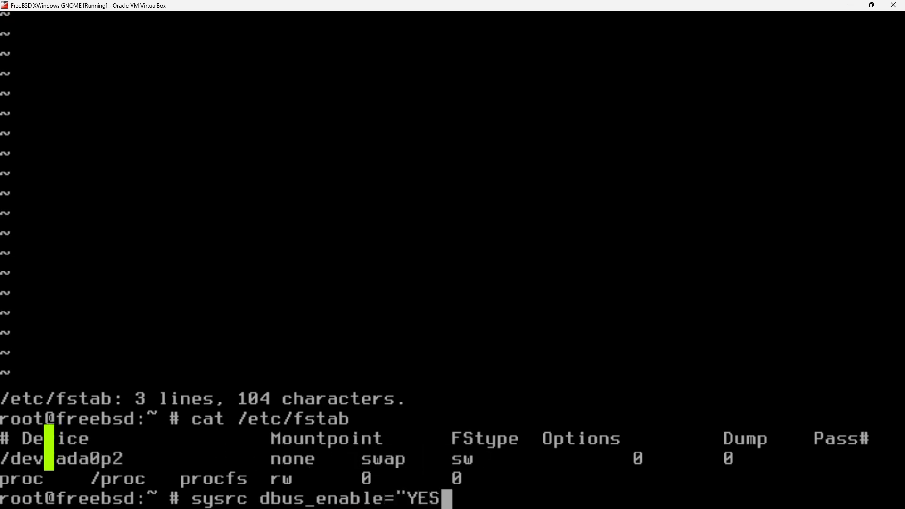
pyautogui.press('Return')
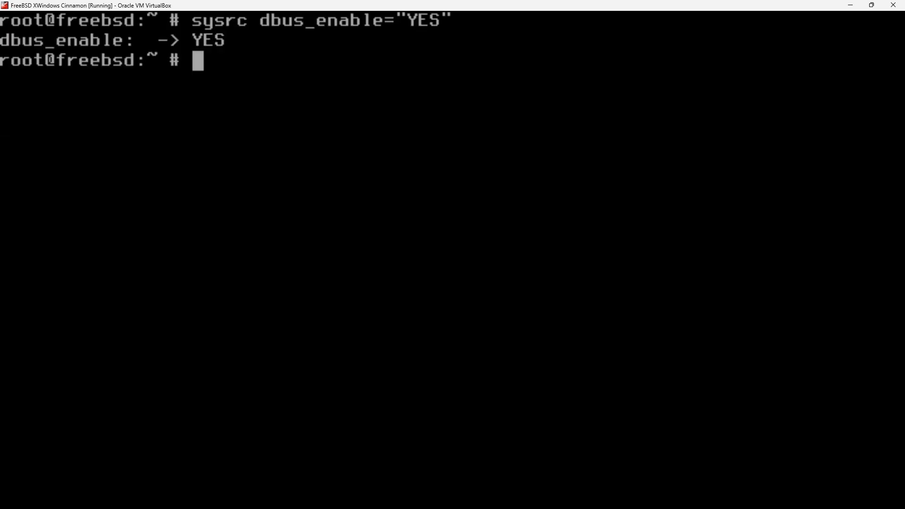
# Install the lightdm and lightdm-gtk-greeter packages with pkg
pyautogui.write('p')
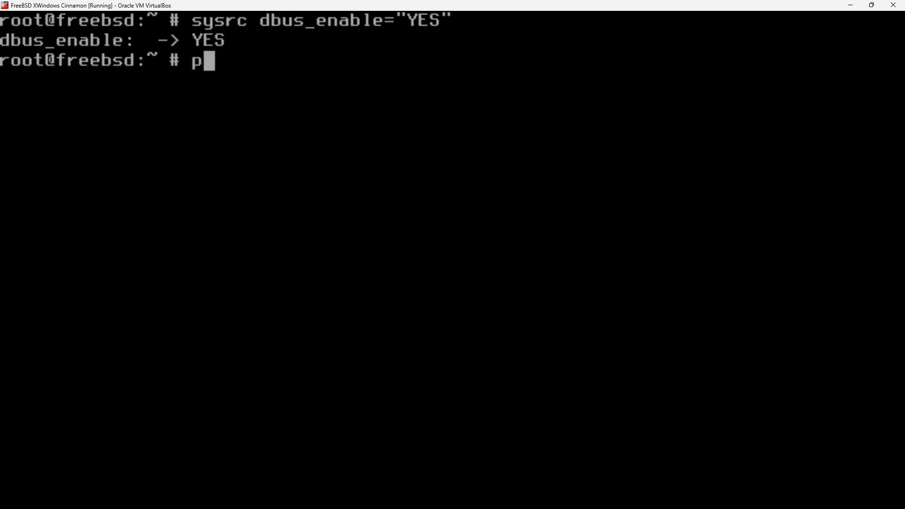
pyautogui.write('kg install li')
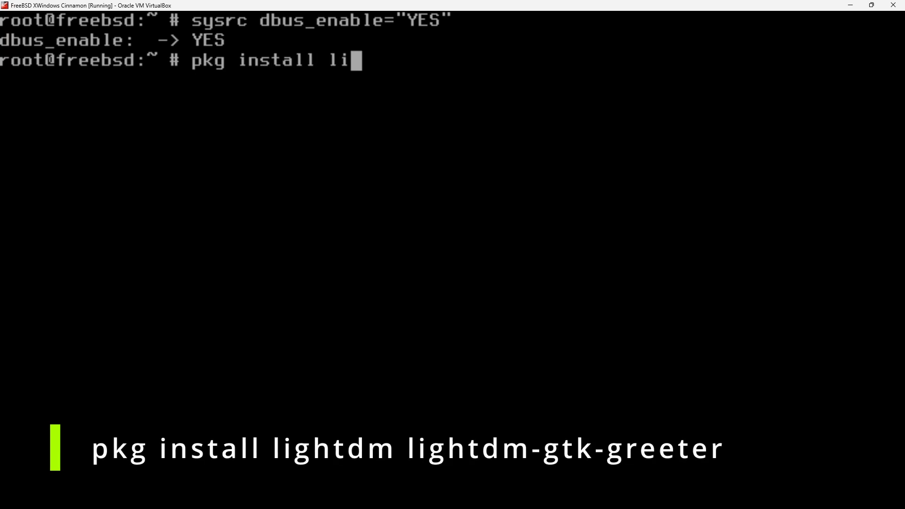
pyautogui.write('ghtdm ligh')
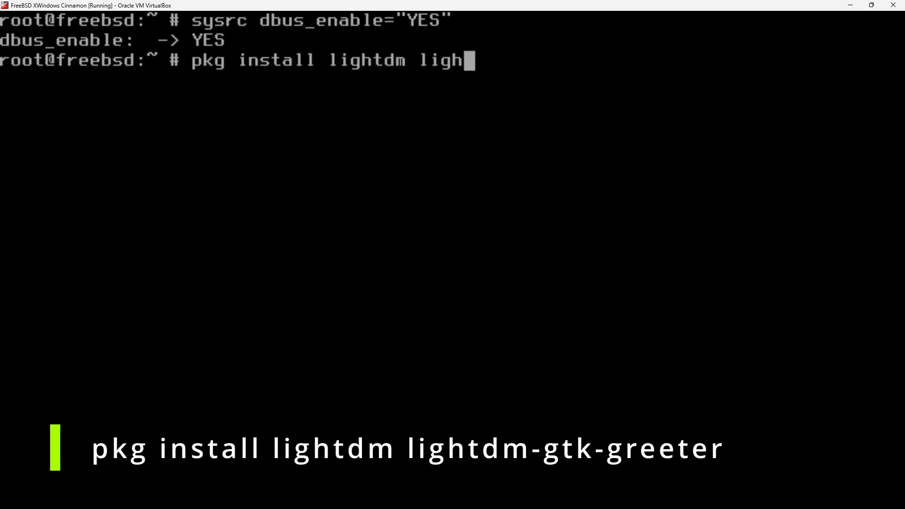
pyautogui.write('tdm-')
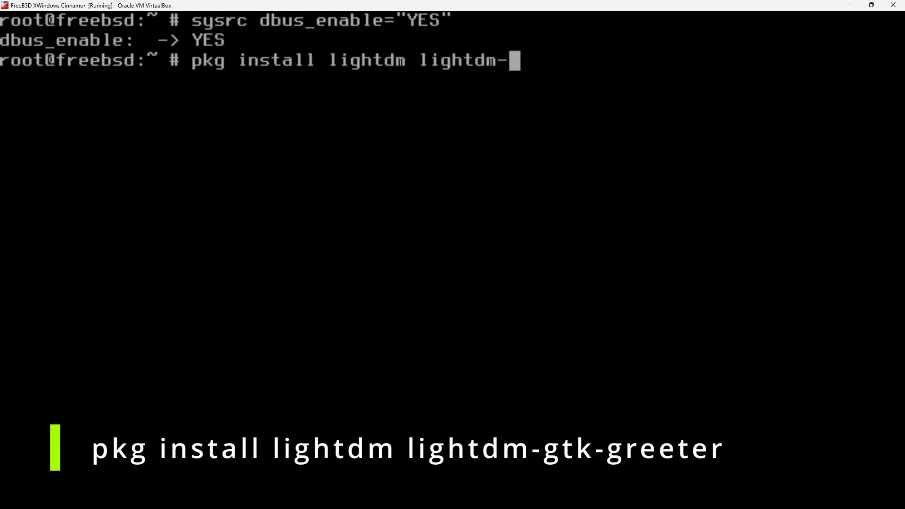
pyautogui.write('gtk-')
pyautogui.write('y')
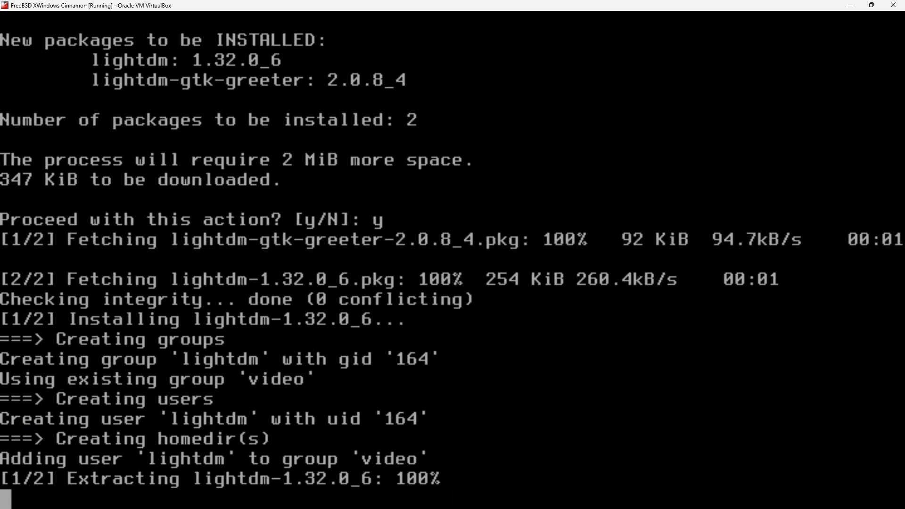
pyautogui.write('eebsd:~ $ e')
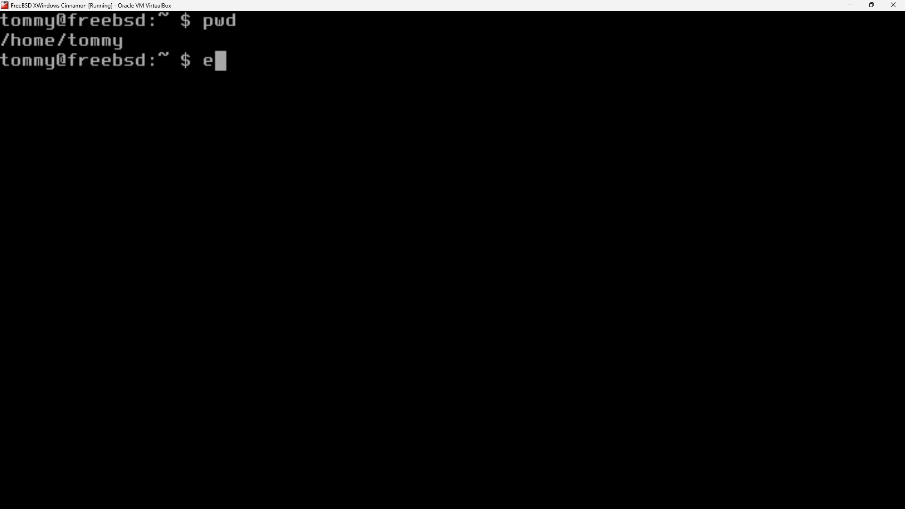
# Write 'exec dbus-launch --exit-with-x11 ck-launch-session cinnamon-session' into ~/.xinitrc
pyautogui.write('cho "')
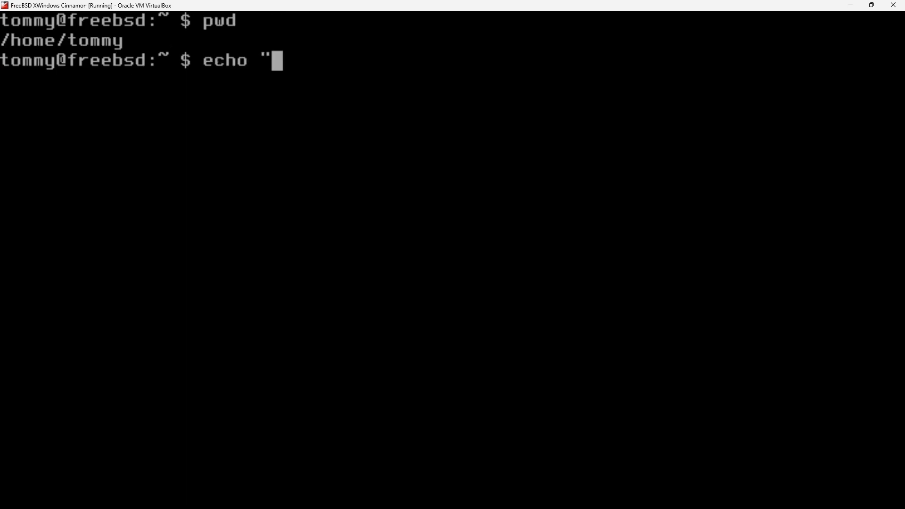
pyautogui.write('exec dbus-')
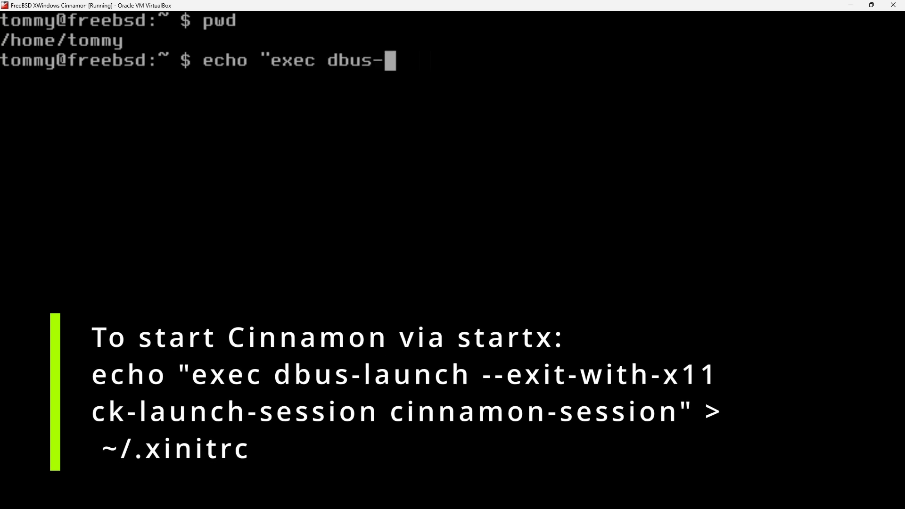
pyautogui.write('launch --exit-with-x11')
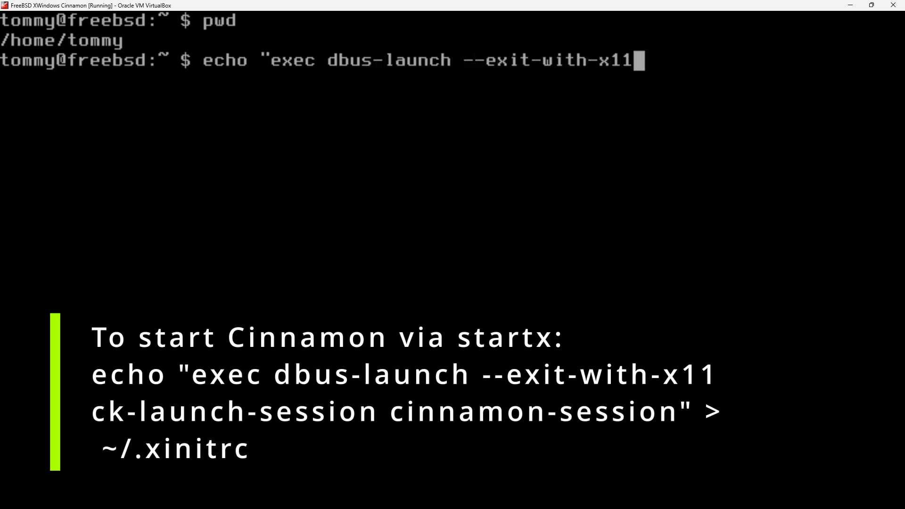
pyautogui.write('ck-launch-session cinn')
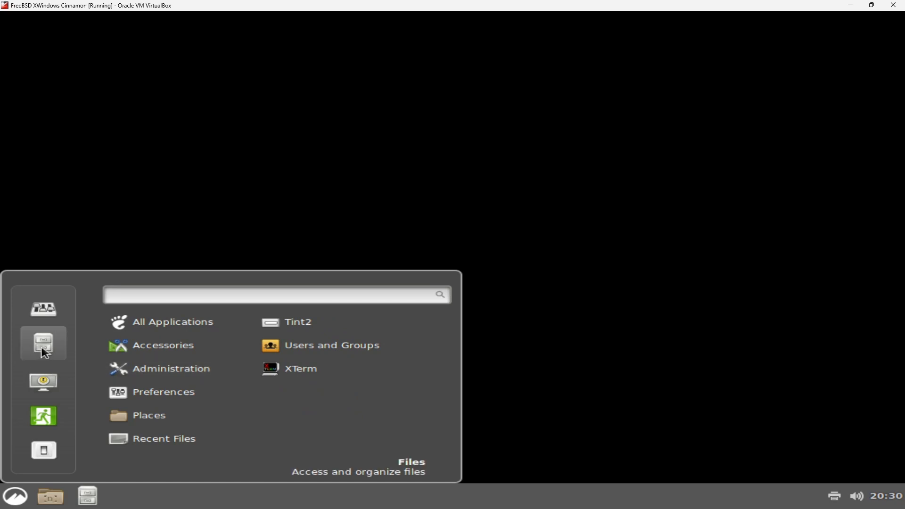
pyautogui.moveTo(42, 450)
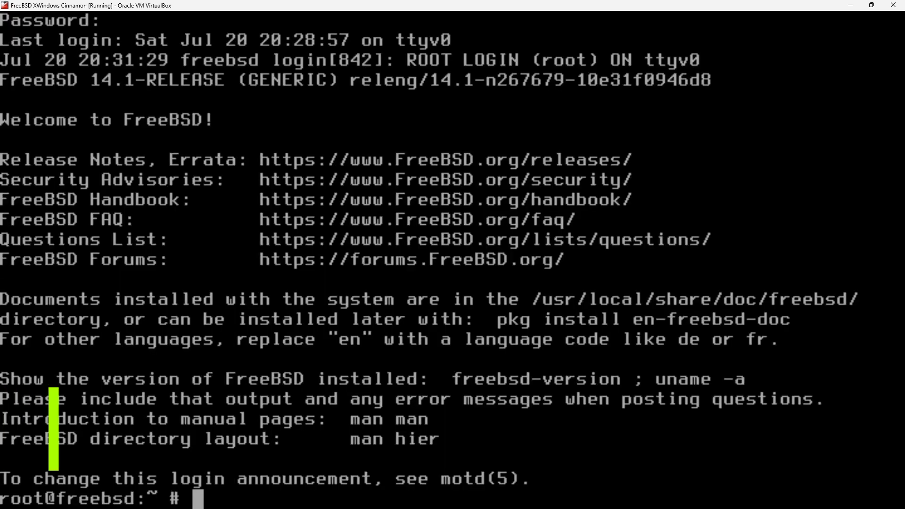
# Enable LightDM at boot with sysrc lightdm_enable="YES" and begin a reboot
pyautogui.write('sysrc lightd')
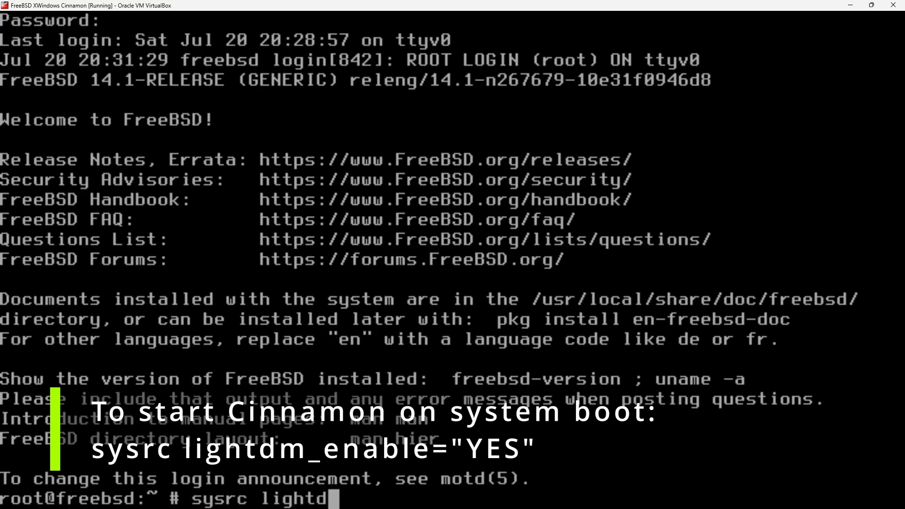
pyautogui.write('m_enable')
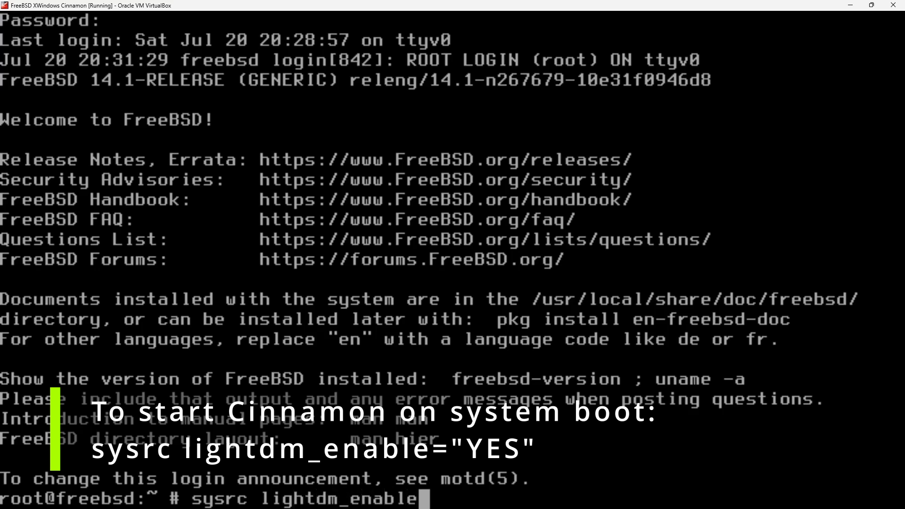
pyautogui.press('Return')
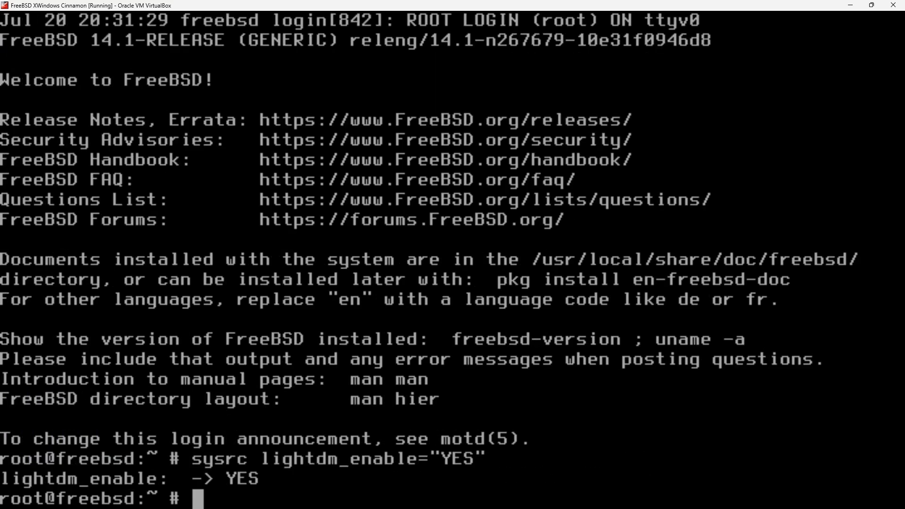
pyautogui.write('reb')
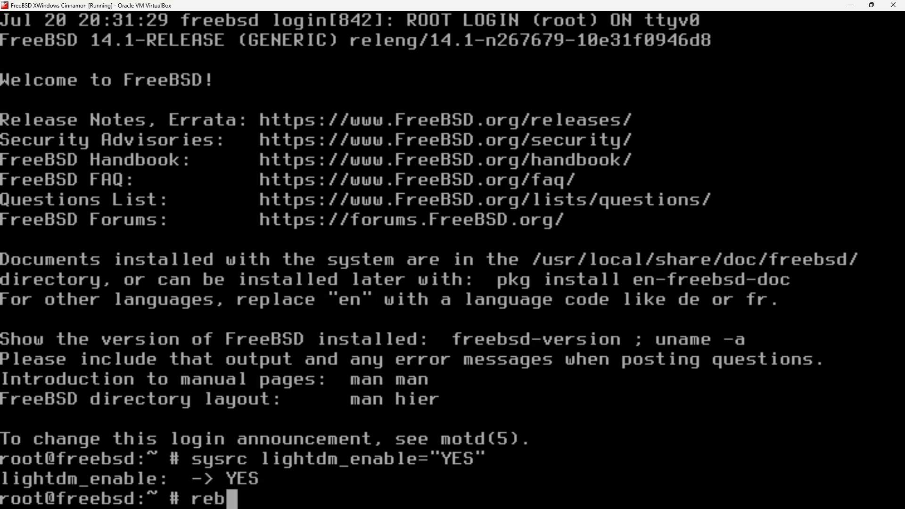